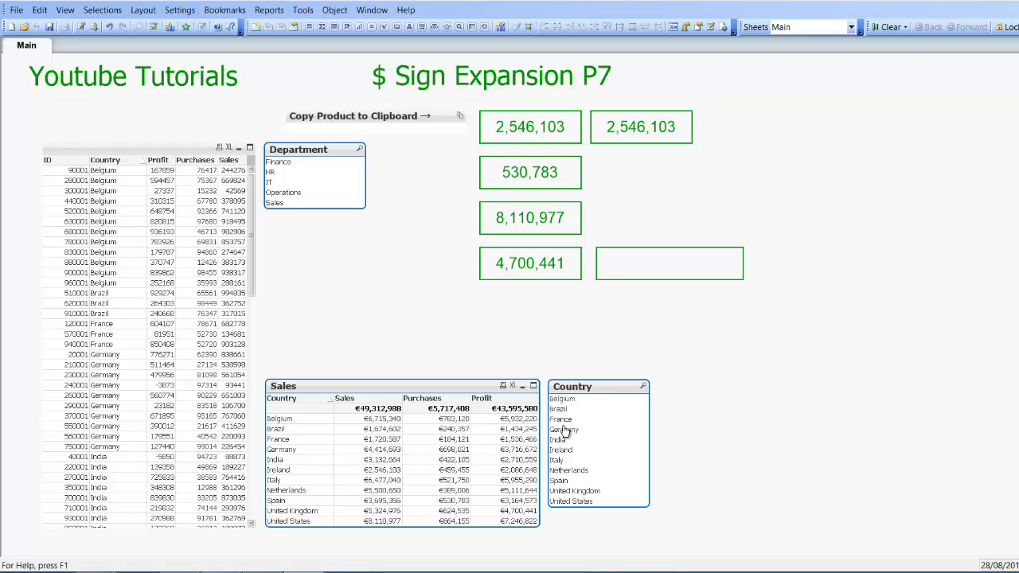
{"action": "mouse_move", "coordinate": [605, 436]}
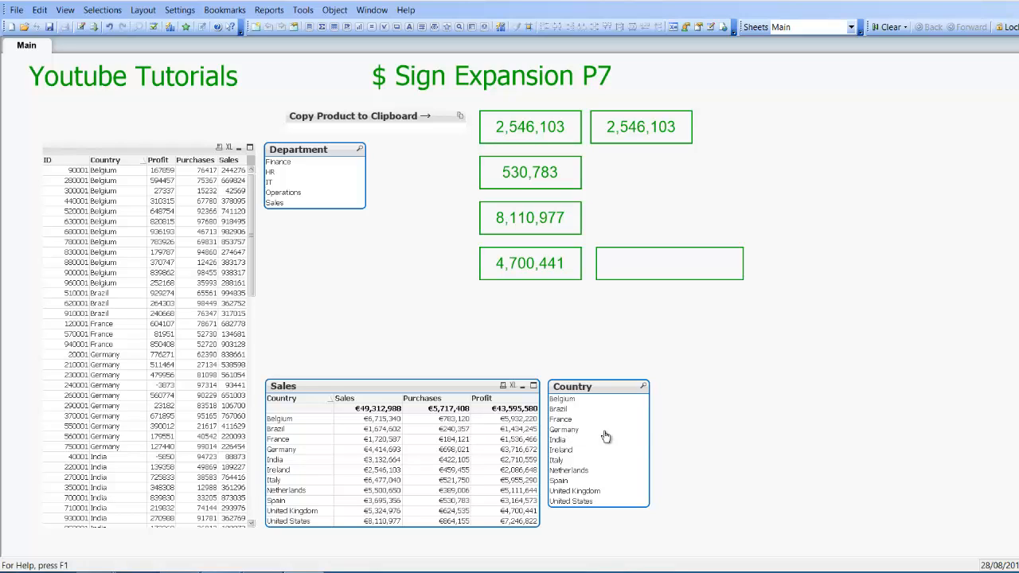
{"action": "mouse_move", "coordinate": [762, 390]}
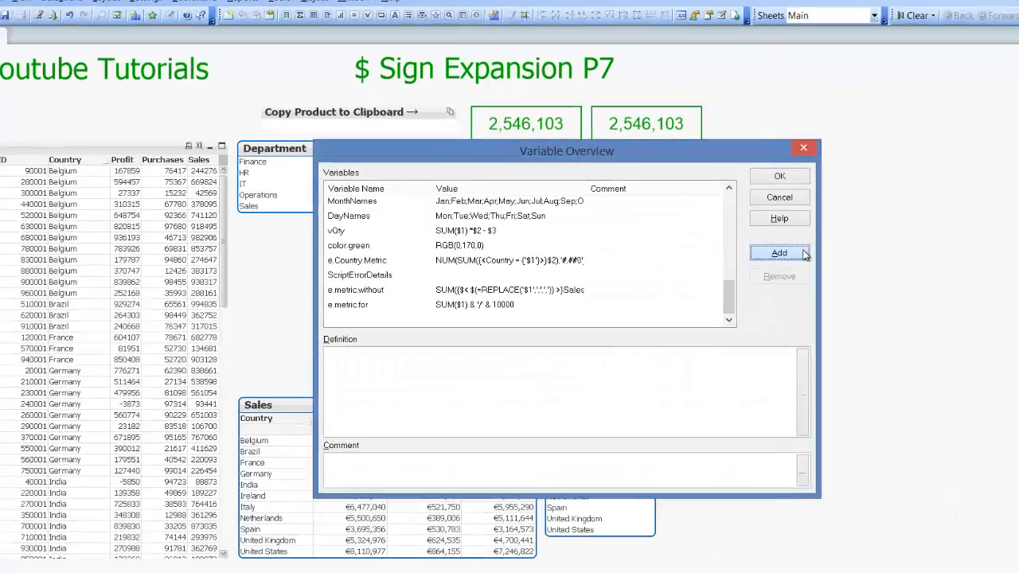
Add a new variable named e.metric in the Variable Overview
{"action": "left_click", "coordinate": [778, 251]}
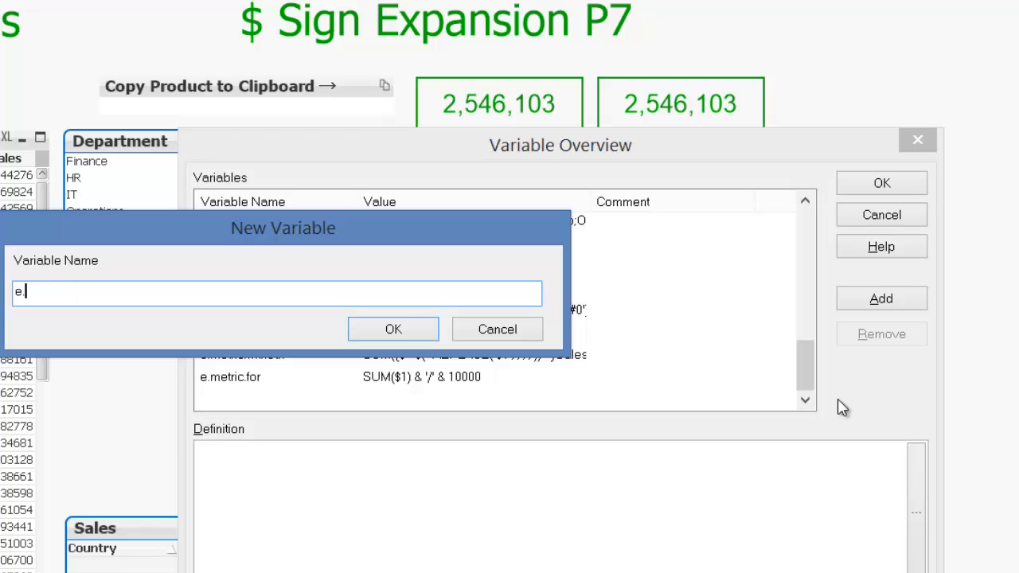
{"action": "type", "text": "metric"}
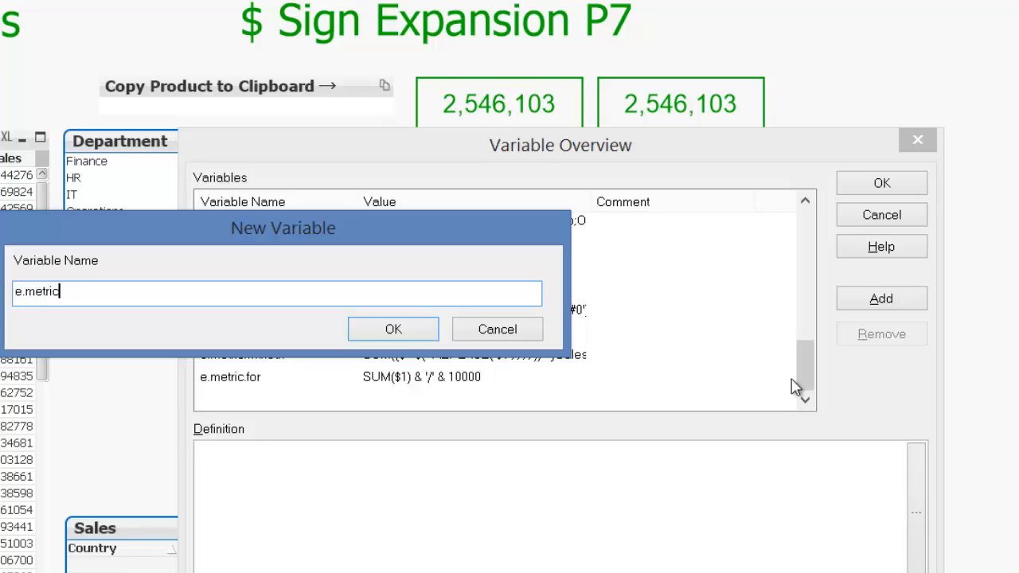
{"action": "left_click", "coordinate": [391, 328]}
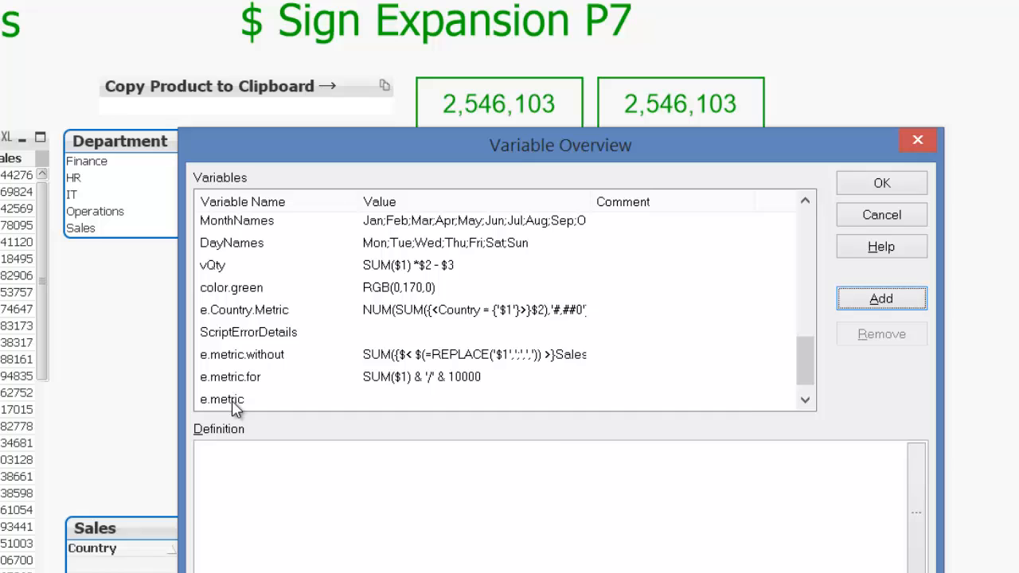
Define e.metric as $1($2) so the first parameter is applied to the second
{"action": "left_click", "coordinate": [223, 398]}
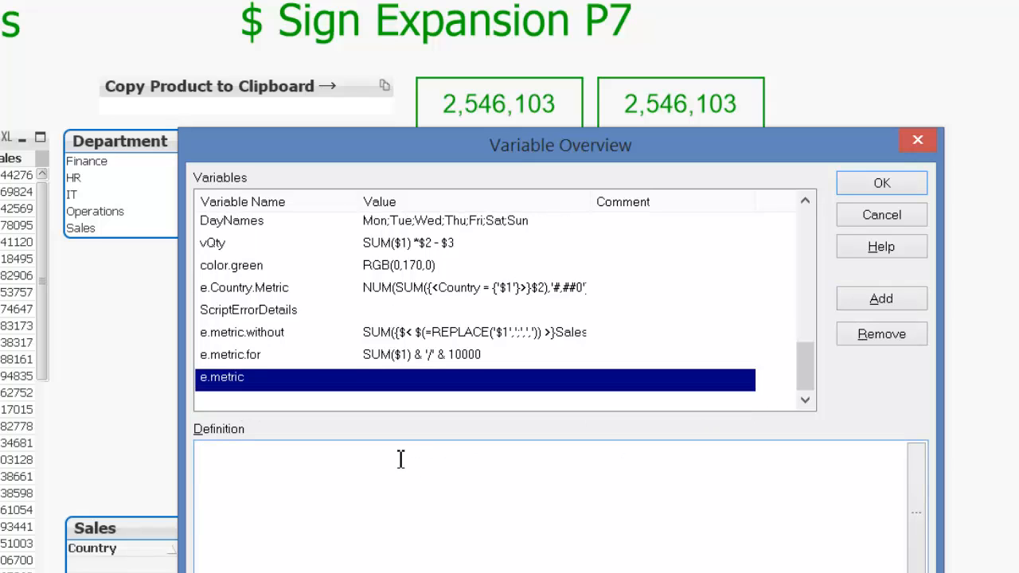
{"action": "type", "text": "$1()"}
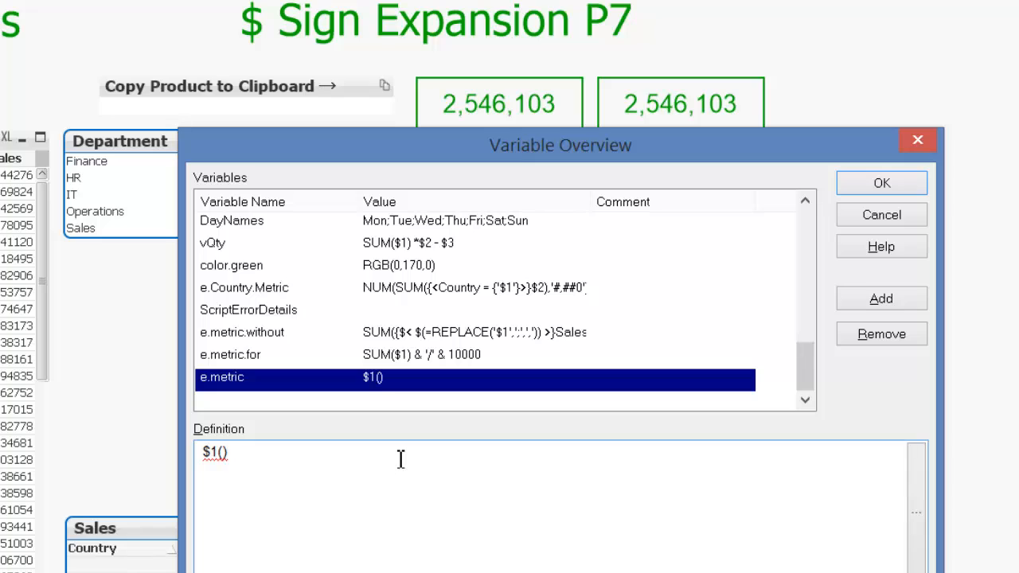
{"action": "type", "text": "$"}
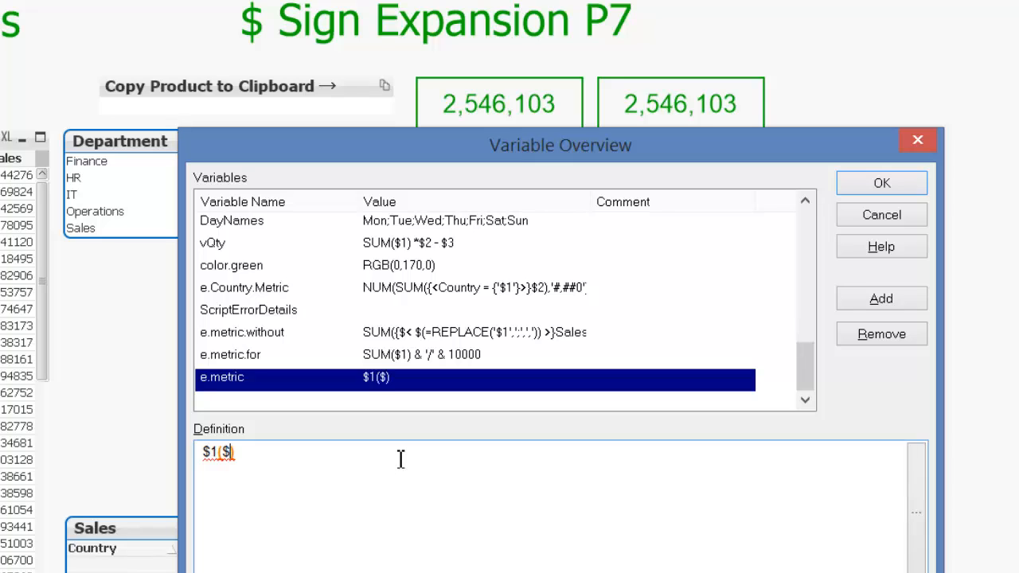
{"action": "type", "text": "2"}
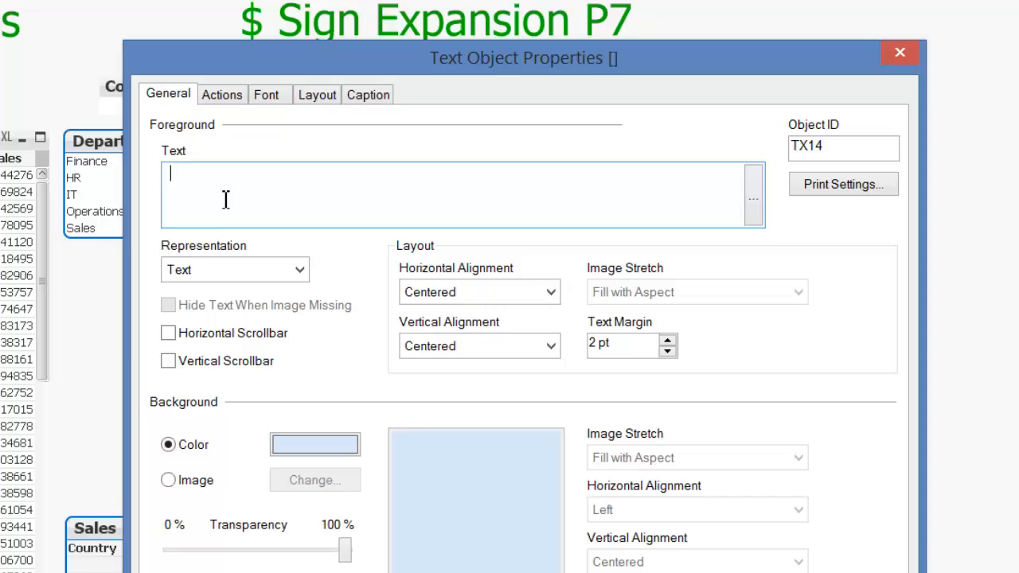
Enter the text object expression =$(e.metric(SUM,Sales)) using the e.metric suggestion
{"action": "type", "text": "=e"}
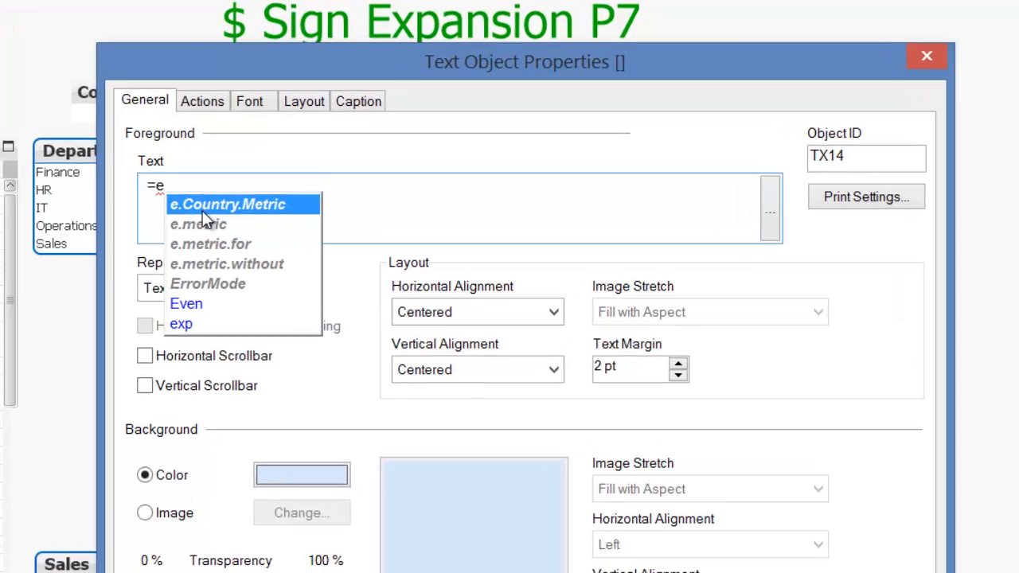
{"action": "left_click", "coordinate": [197, 223]}
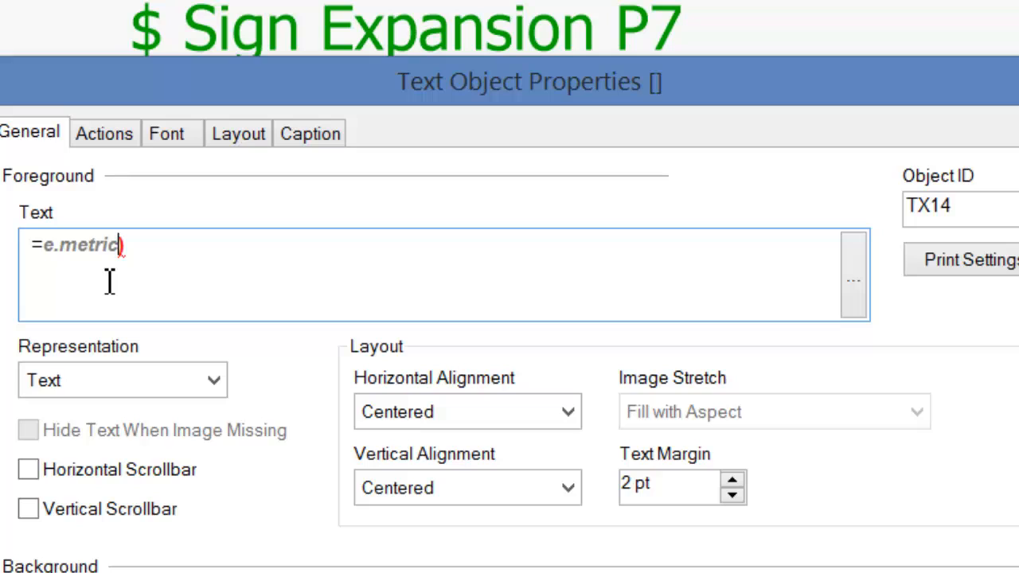
{"action": "type", "text": ")"}
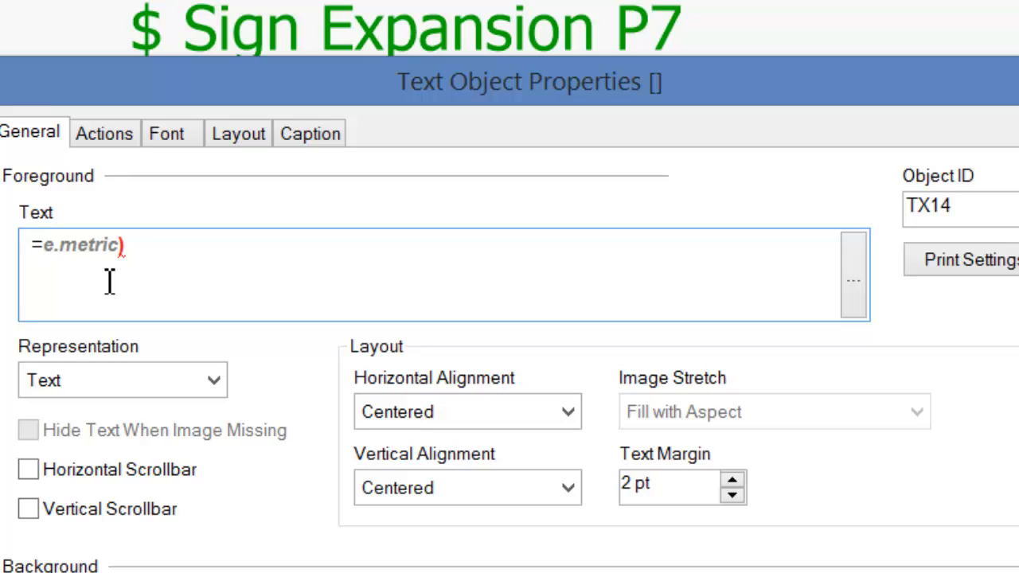
{"action": "type", "text": "$("}
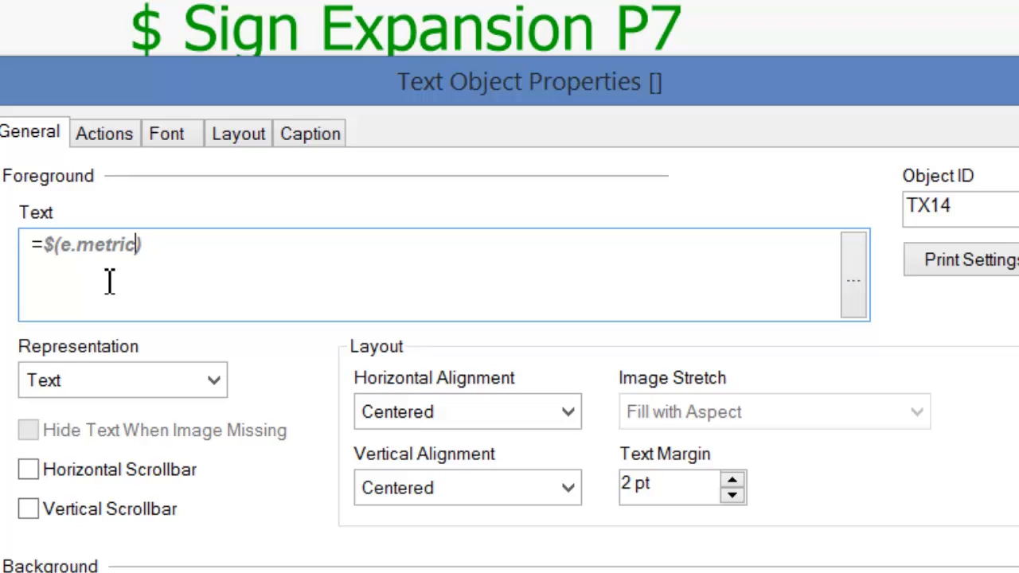
{"action": "type", "text": "("}
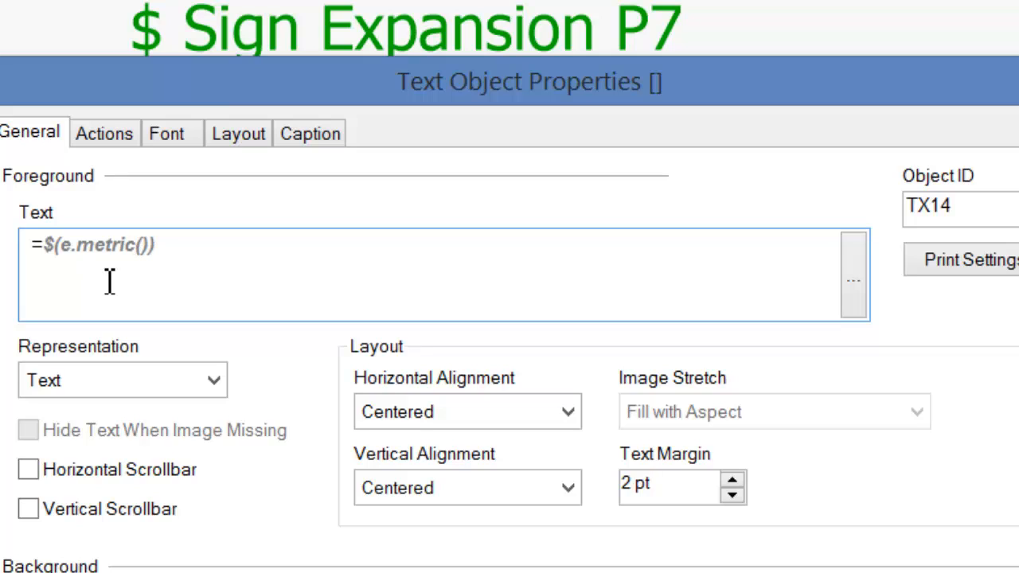
{"action": "type", "text": "SUM"}
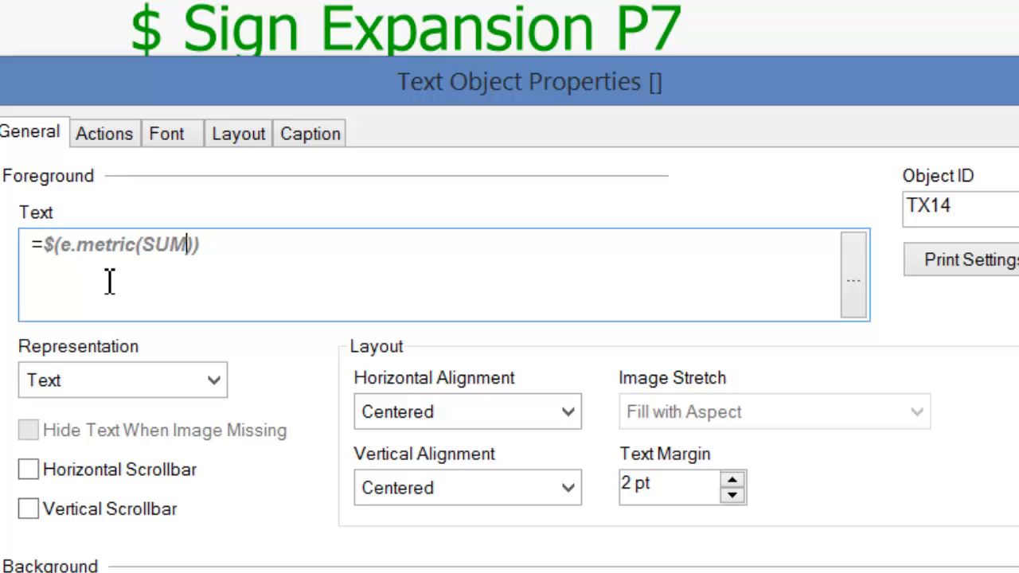
{"action": "type", "text": ","}
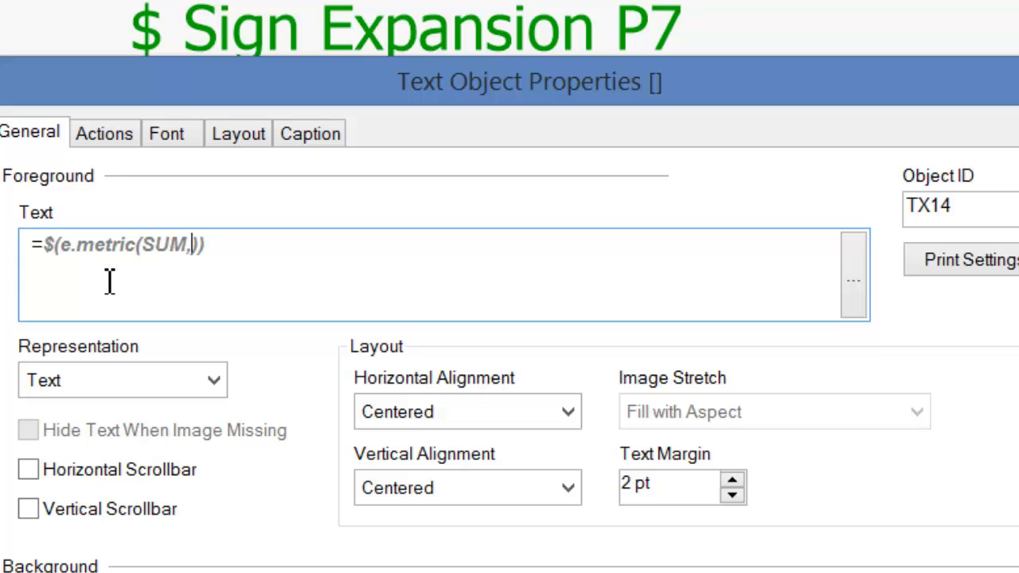
{"action": "type", "text": "Sales"}
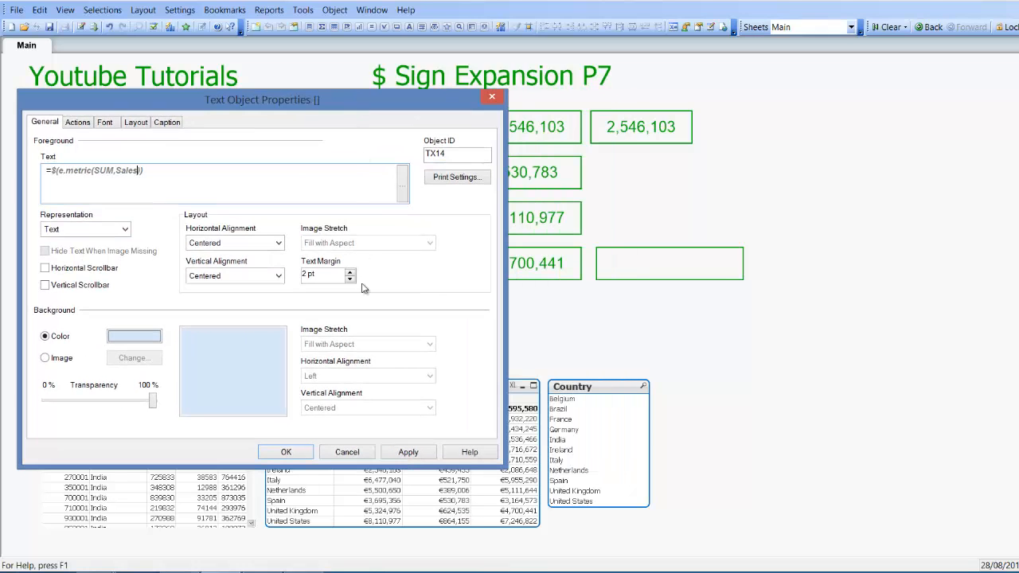
Preview SUM, try MAX, then settle on =$(e.metric(MIN,Sales)) showing 16842
{"action": "left_click", "coordinate": [407, 452]}
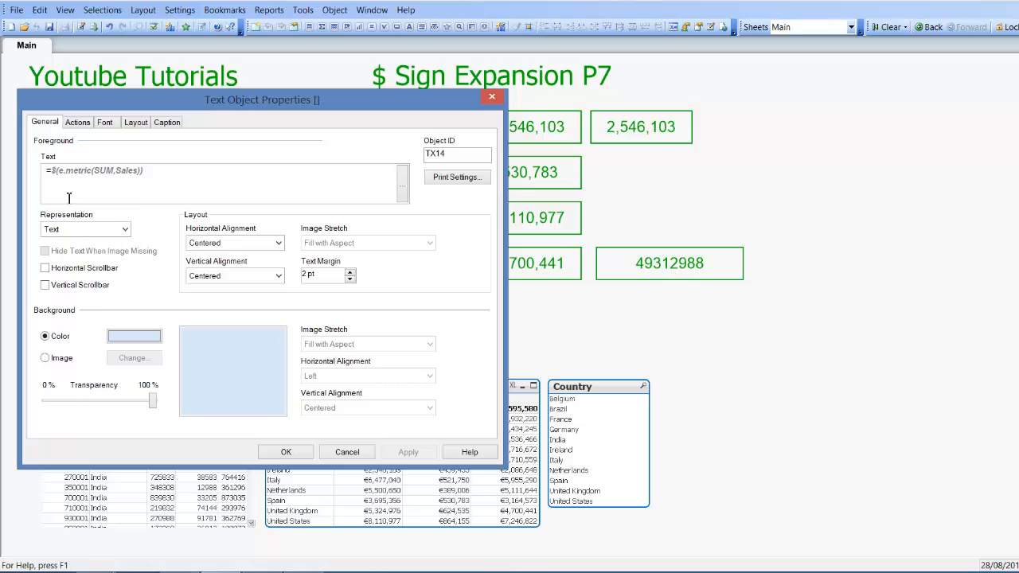
{"action": "double_click", "coordinate": [103, 171]}
{"action": "type", "text": "AX"}
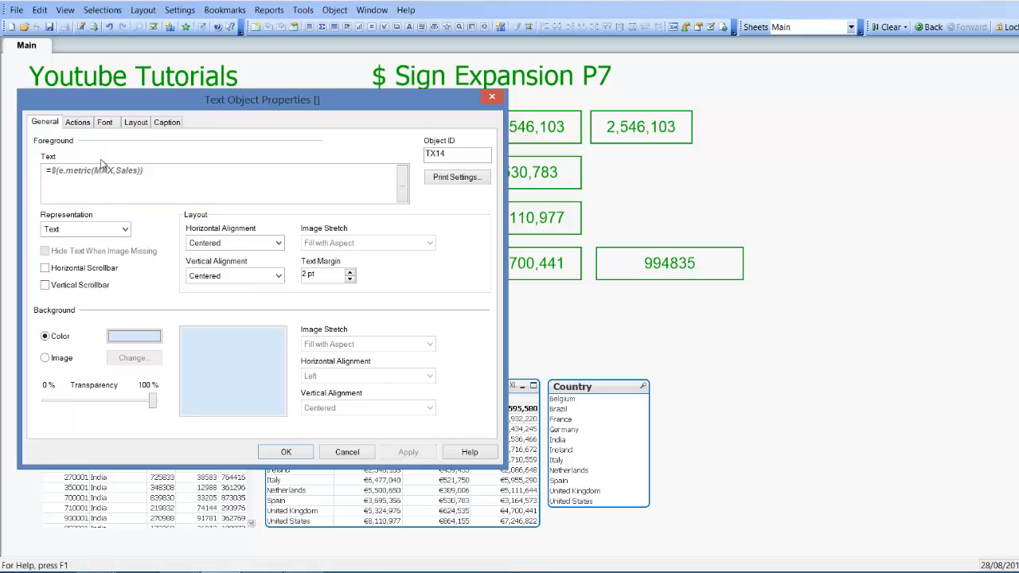
{"action": "left_click", "coordinate": [102, 171]}
{"action": "type", "text": "IN"}
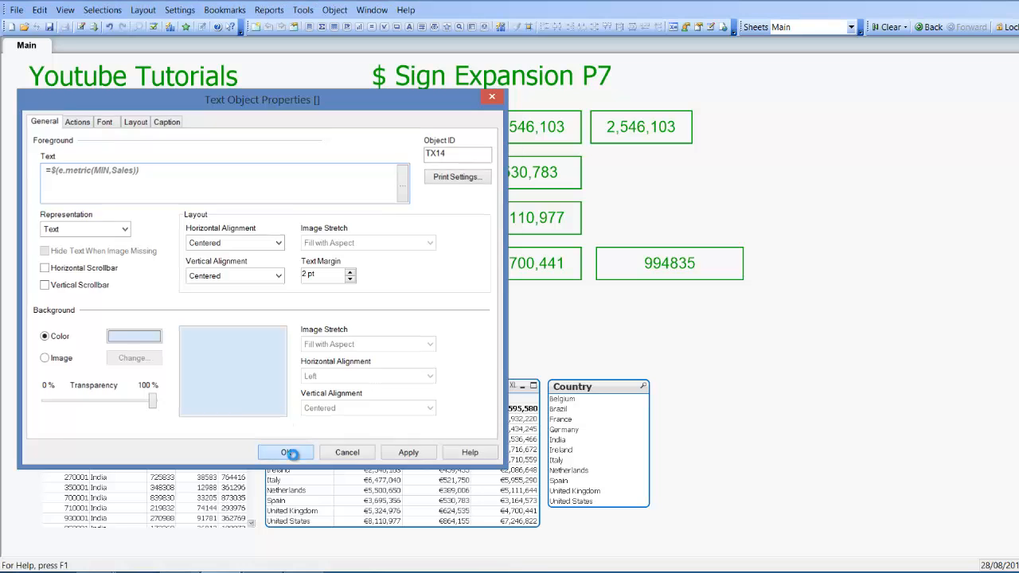
{"action": "left_click", "coordinate": [287, 452]}
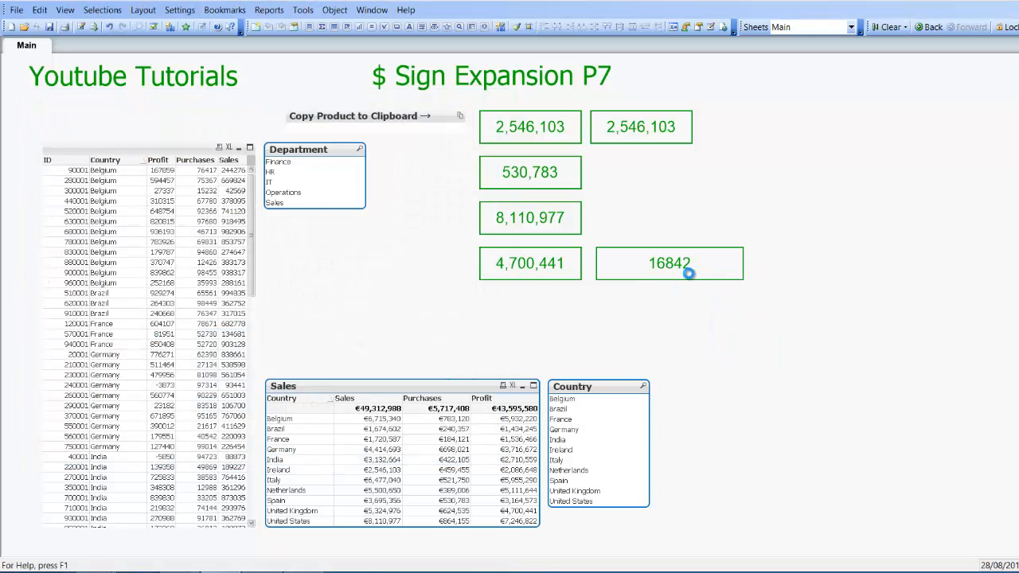
Change the expression to =$(e.metric(max,Purchases)) so the object shows 99529
{"action": "double_click", "coordinate": [668, 263]}
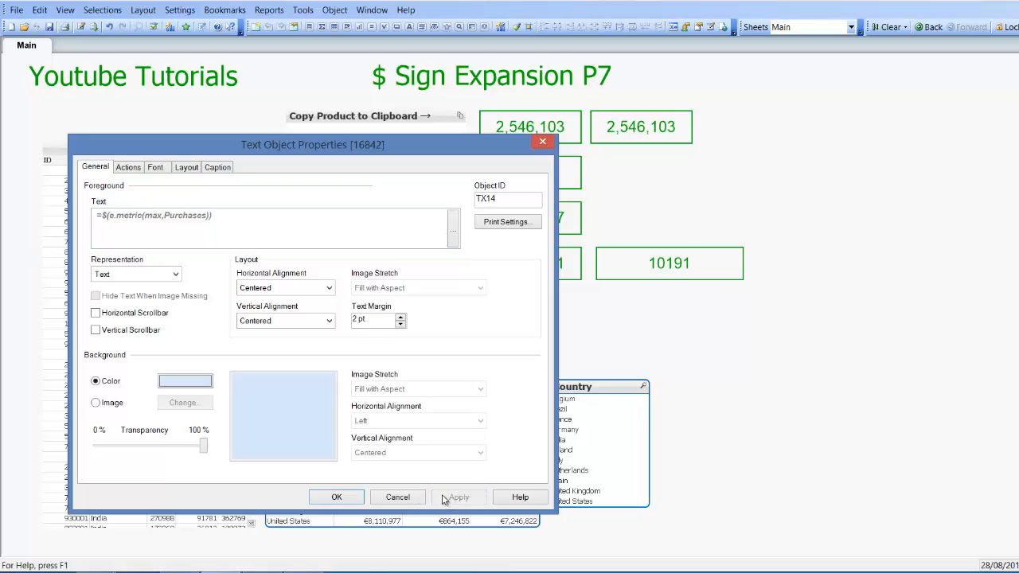
{"action": "left_click", "coordinate": [336, 497]}
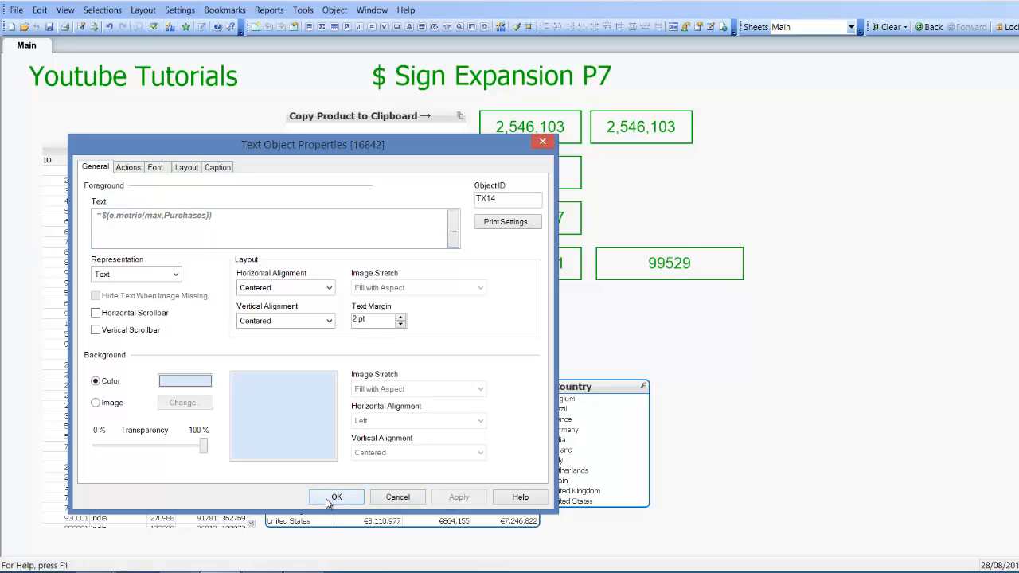
{"action": "left_click", "coordinate": [336, 497]}
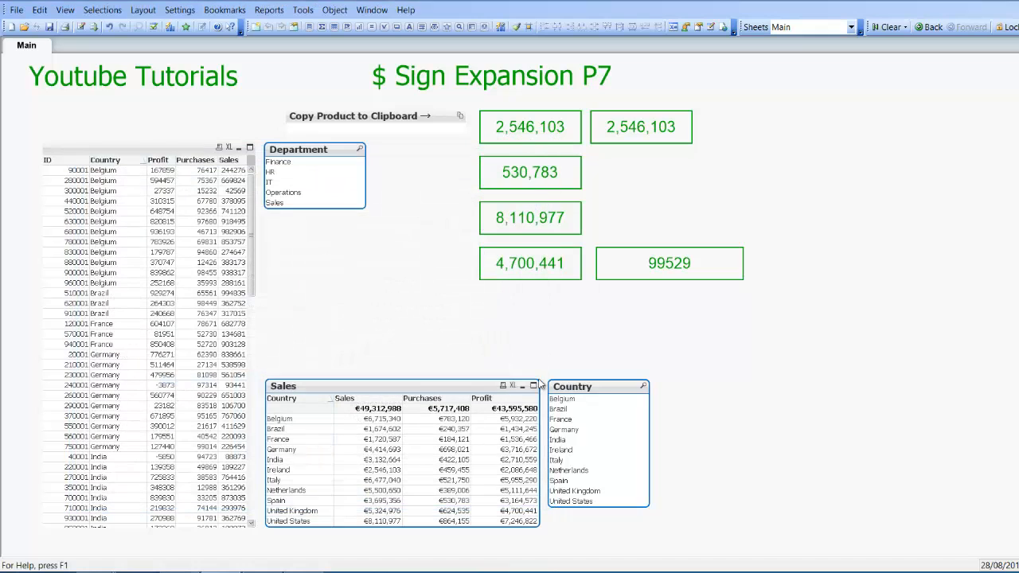
{"action": "mouse_move", "coordinate": [726, 319]}
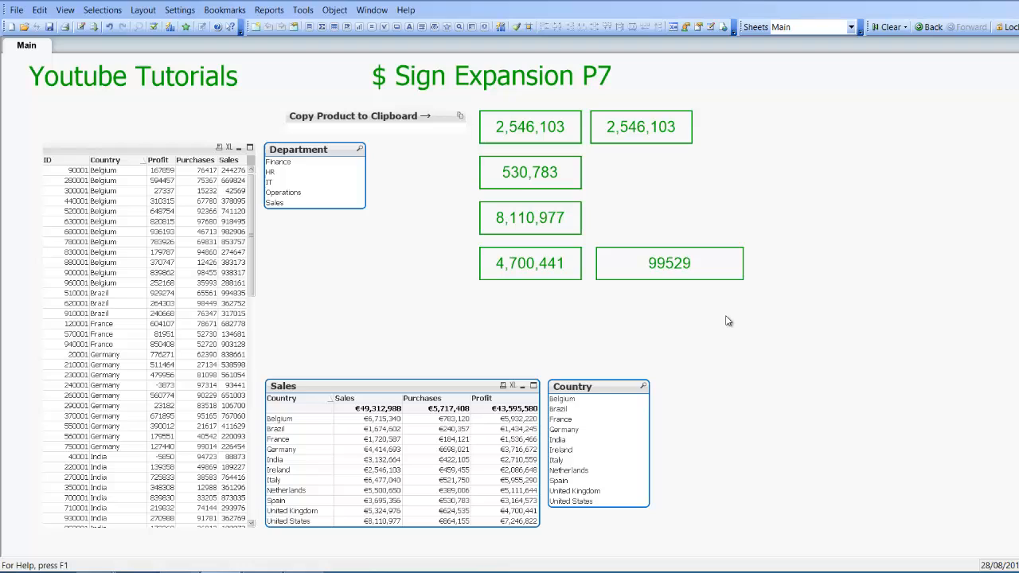
{"action": "mouse_move", "coordinate": [724, 317]}
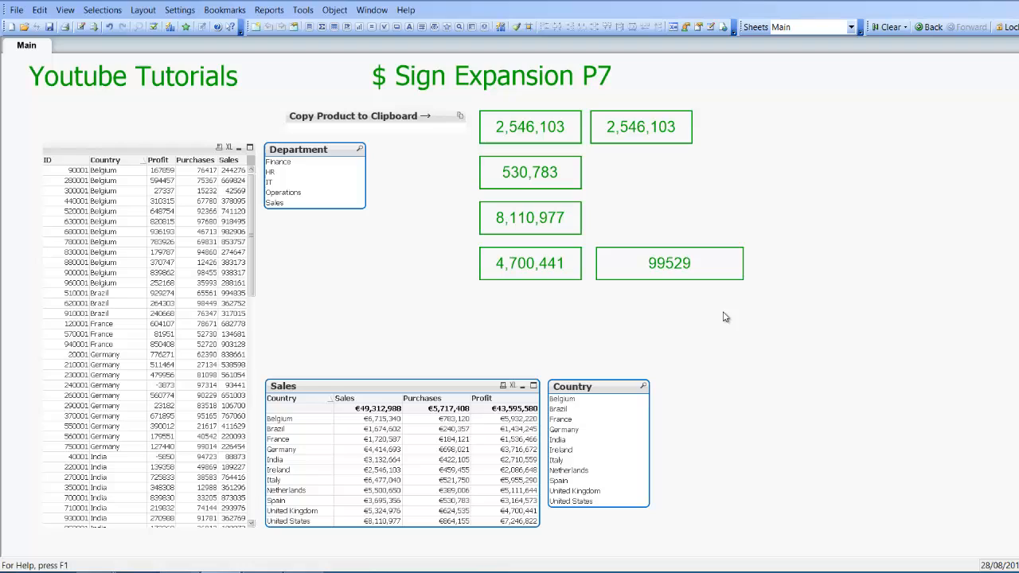
{"action": "mouse_move", "coordinate": [655, 273]}
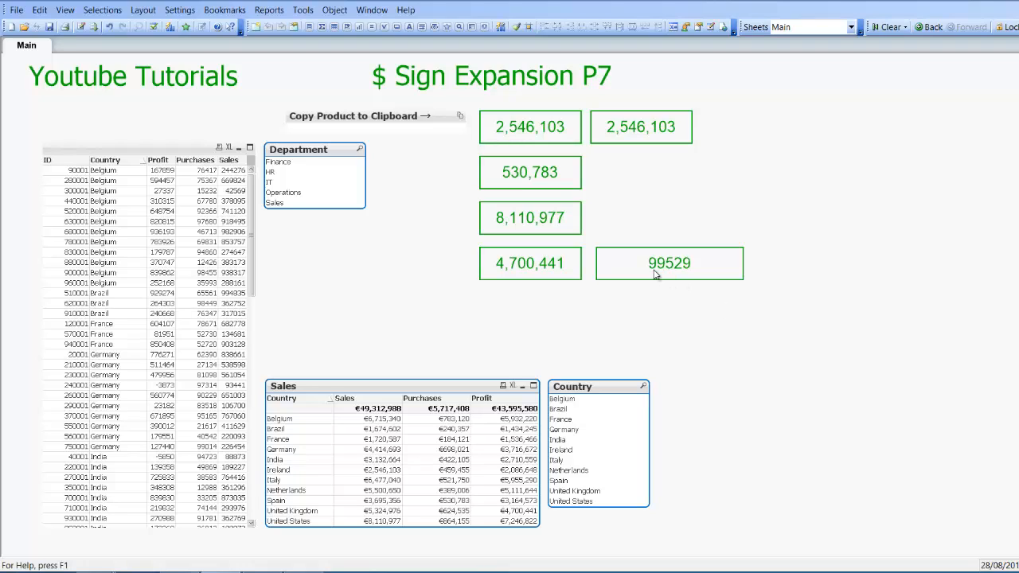
{"action": "mouse_move", "coordinate": [602, 276]}
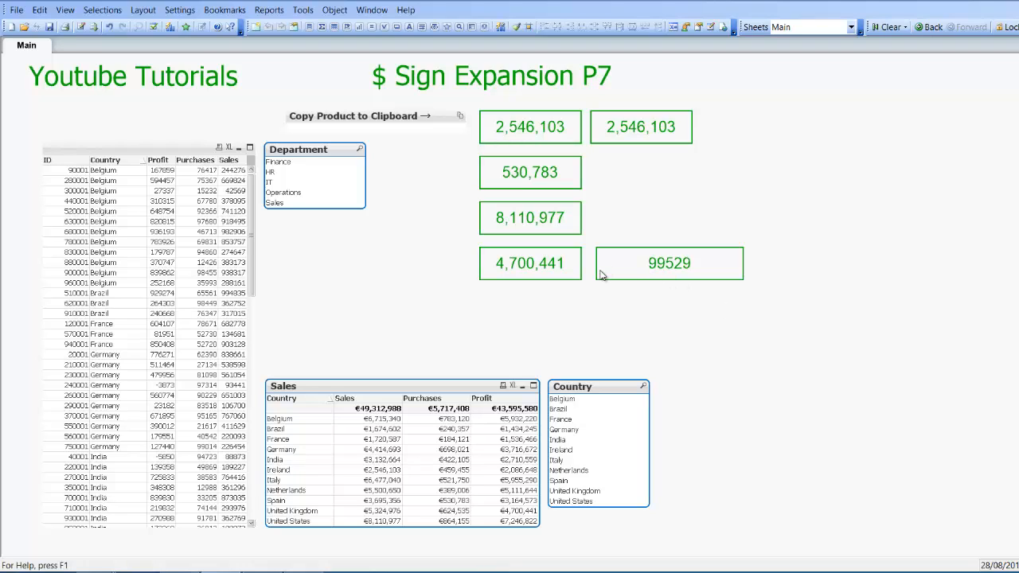
{"action": "mouse_move", "coordinate": [515, 277]}
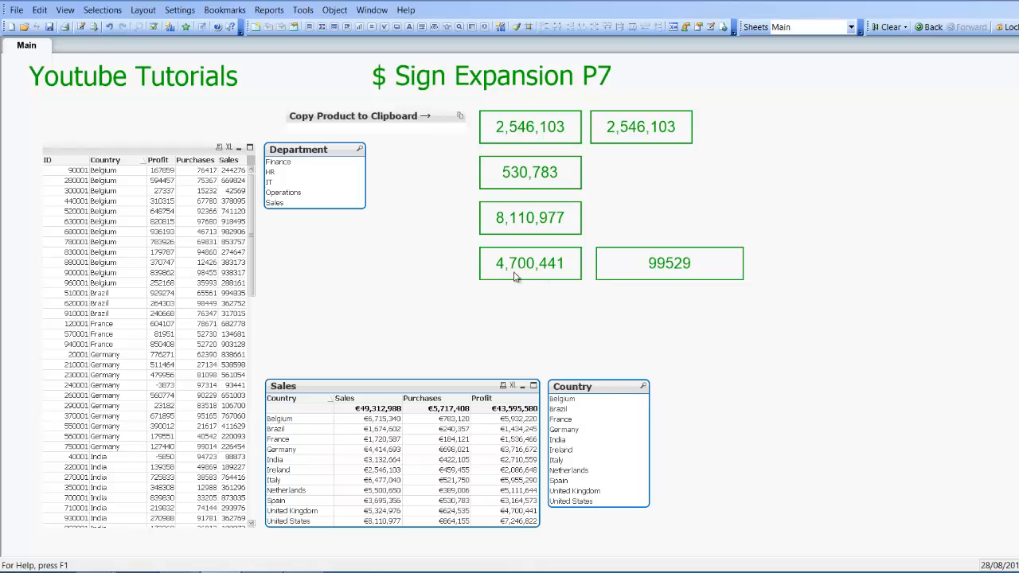
{"action": "mouse_move", "coordinate": [832, 299]}
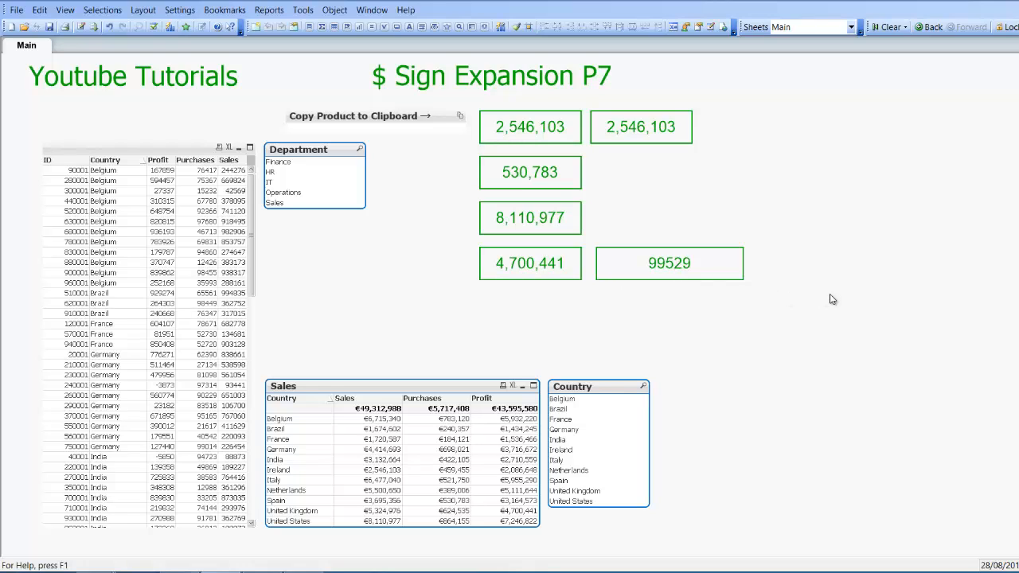